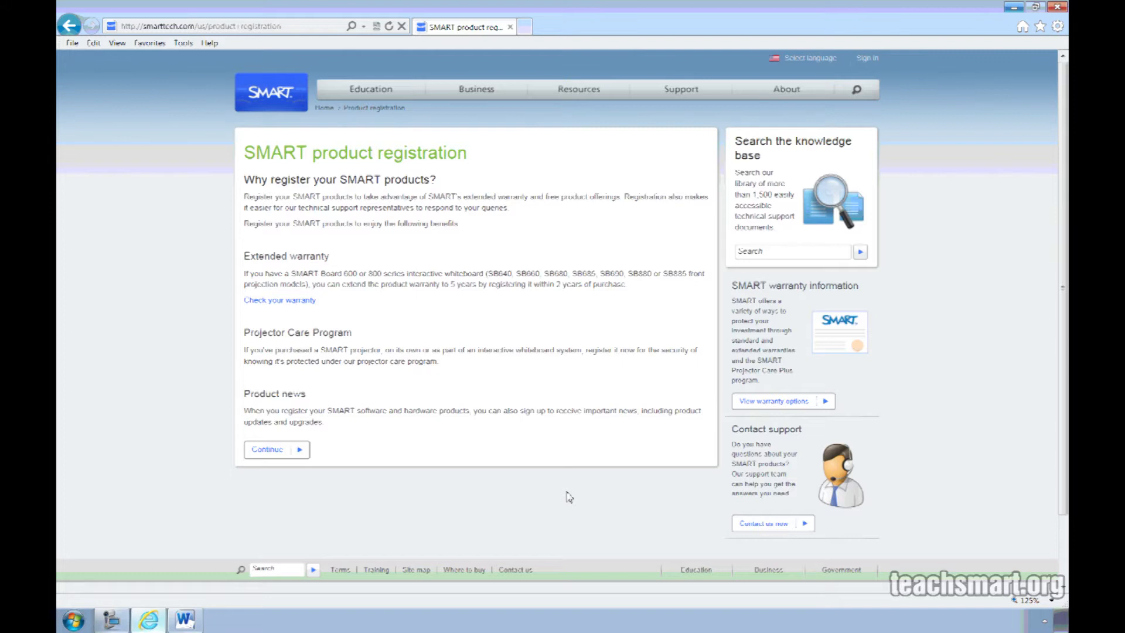
mouse_move(486, 498)
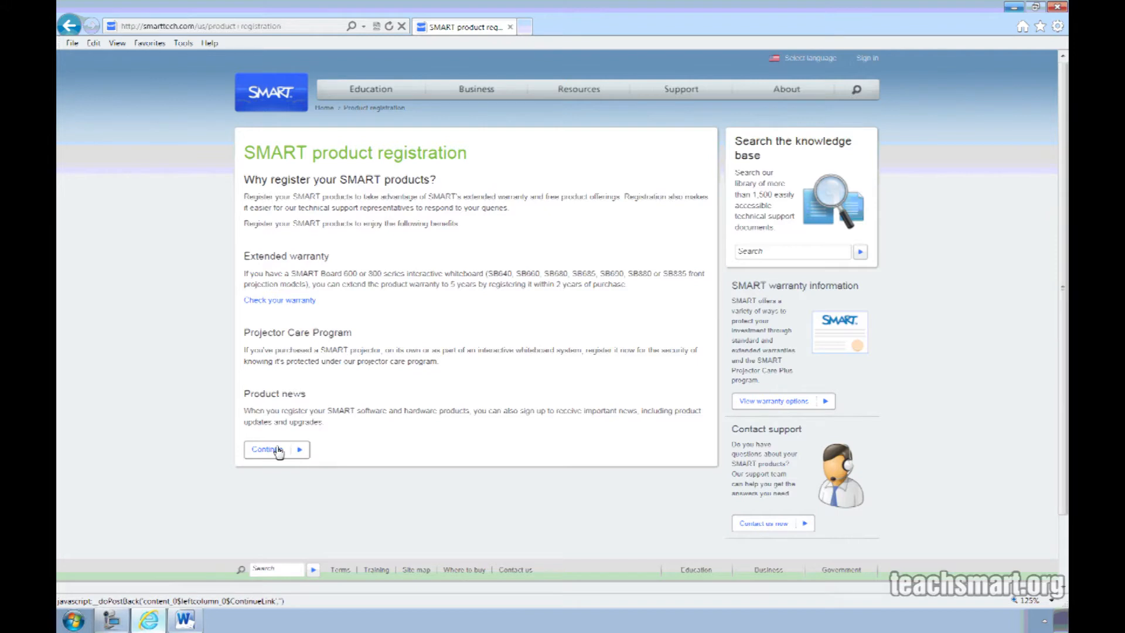
- Continue past the SMART product registration introduction page
left_click(269, 449)
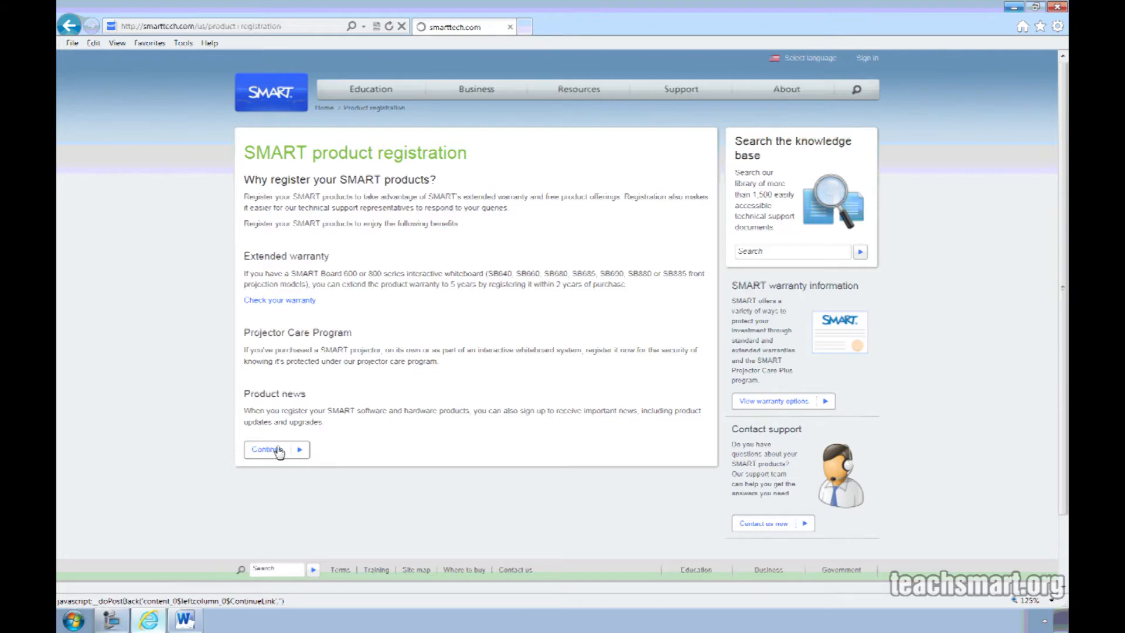
- Enter three hardware serial numbers on separate lines and validate them
left_click(269, 449)
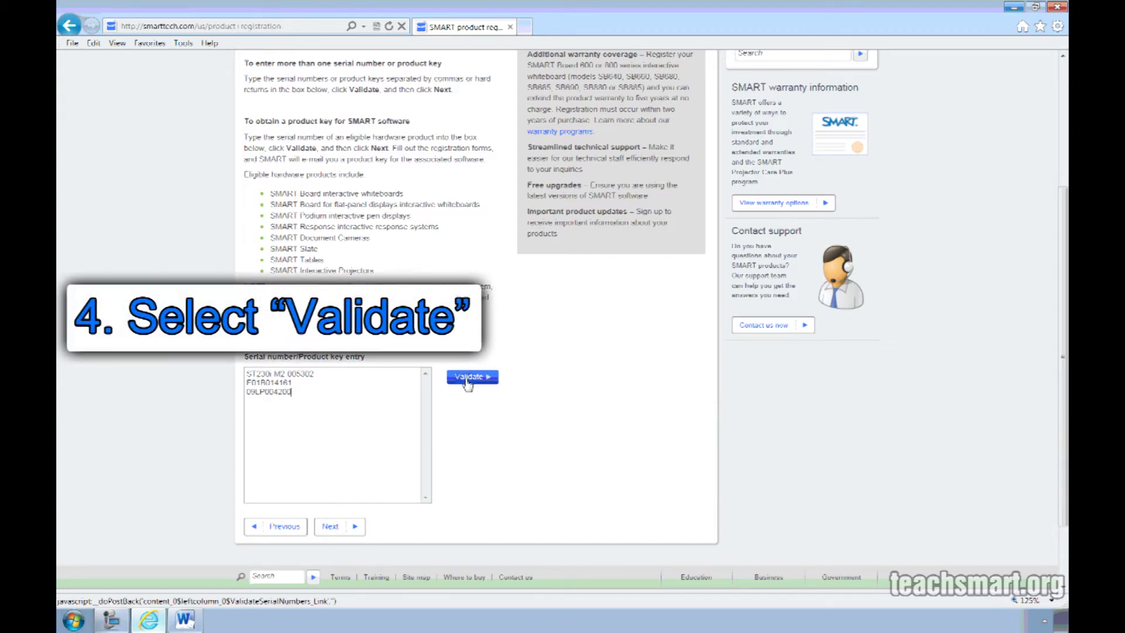
left_click(471, 377)
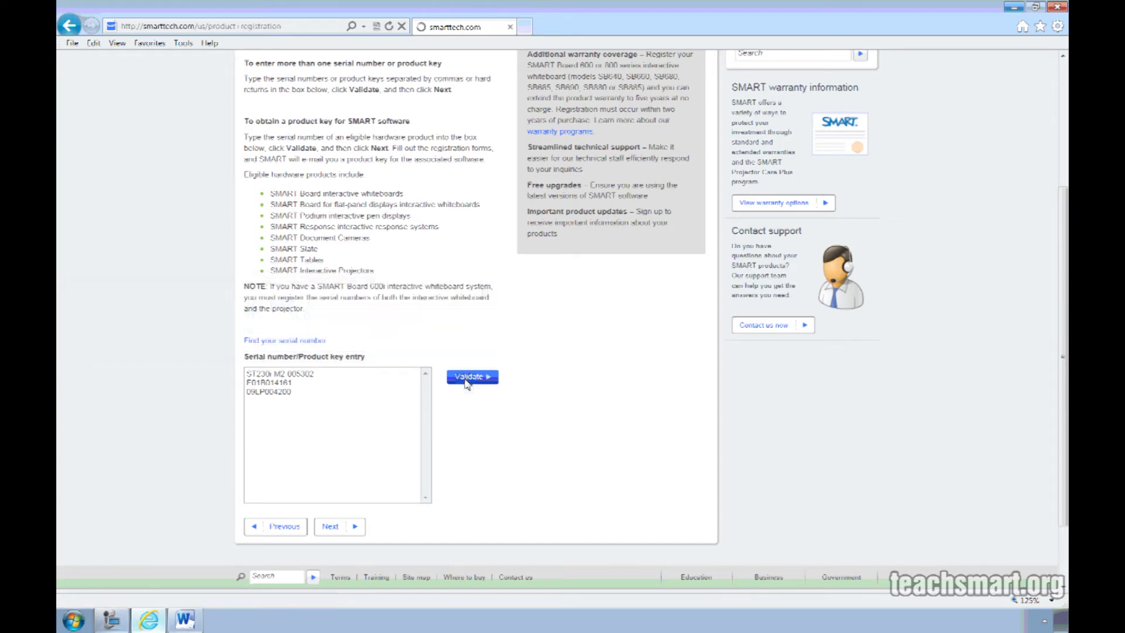
left_click(471, 377)
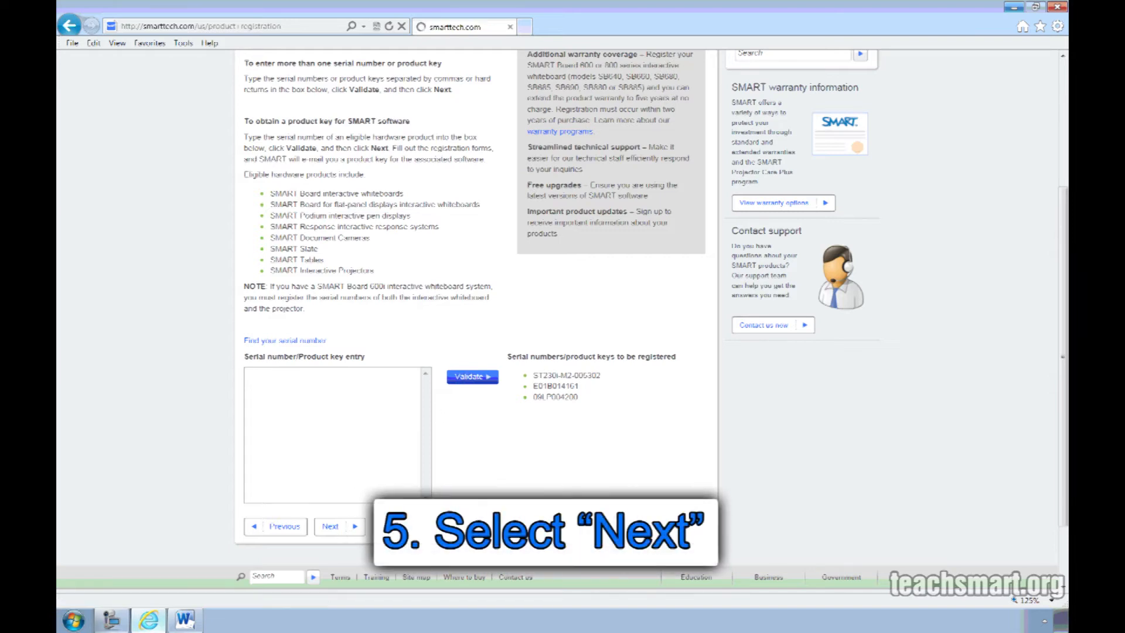
- Accept the three validated serial numbers to reach the blank contact-information form
left_click(335, 526)
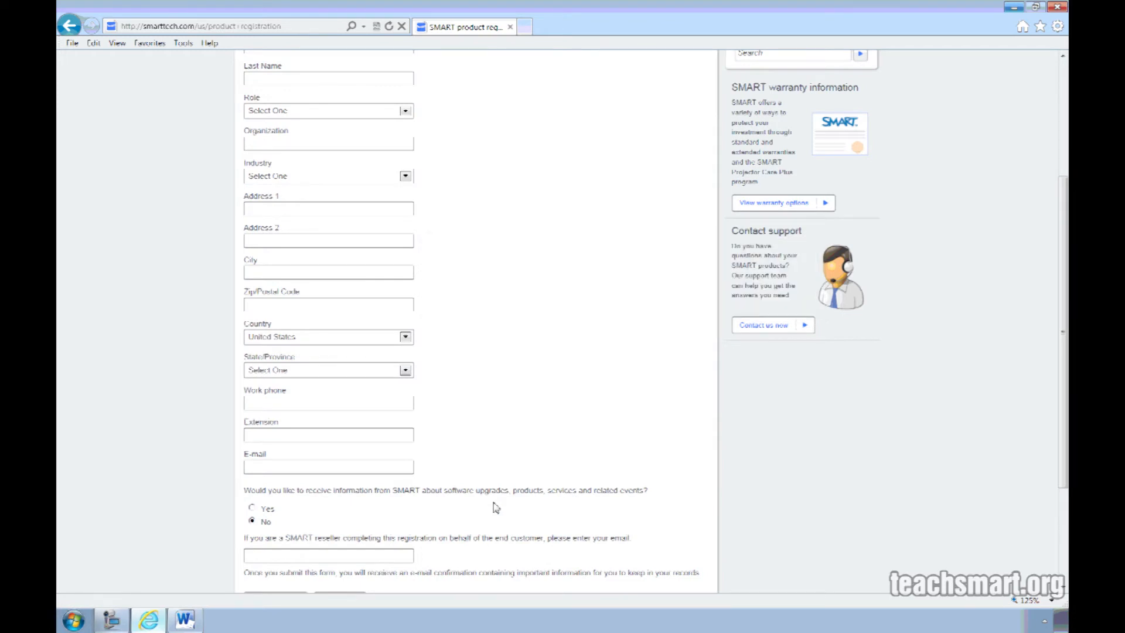
- Open Help > Activate Software in SMART Notebook 11 to view activated product keys
scroll("up", 3)
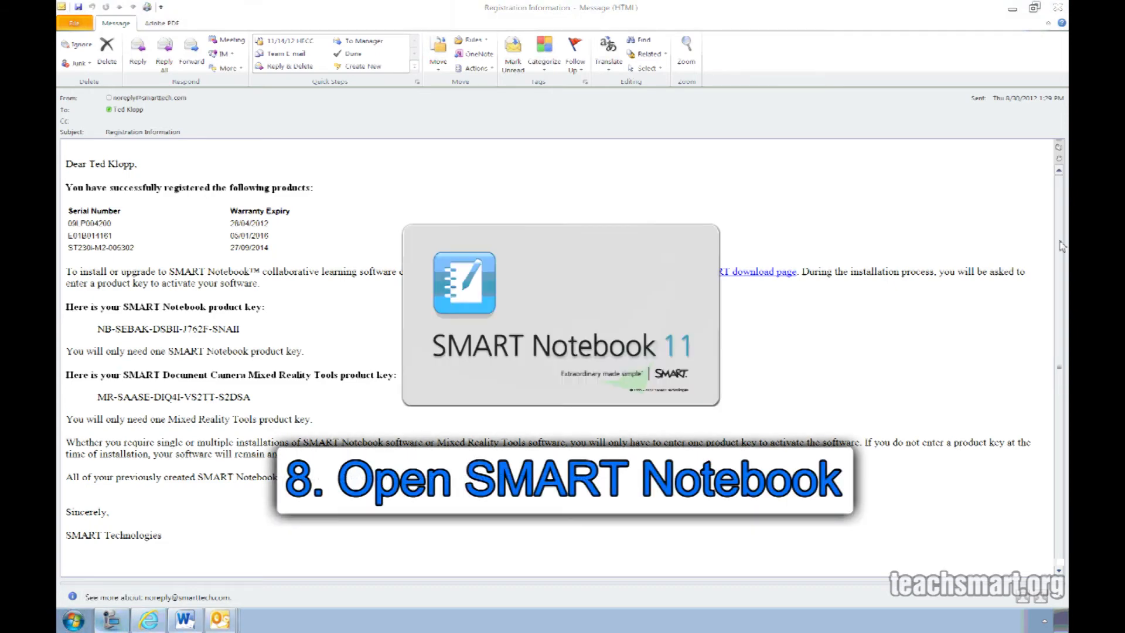
left_click(284, 20)
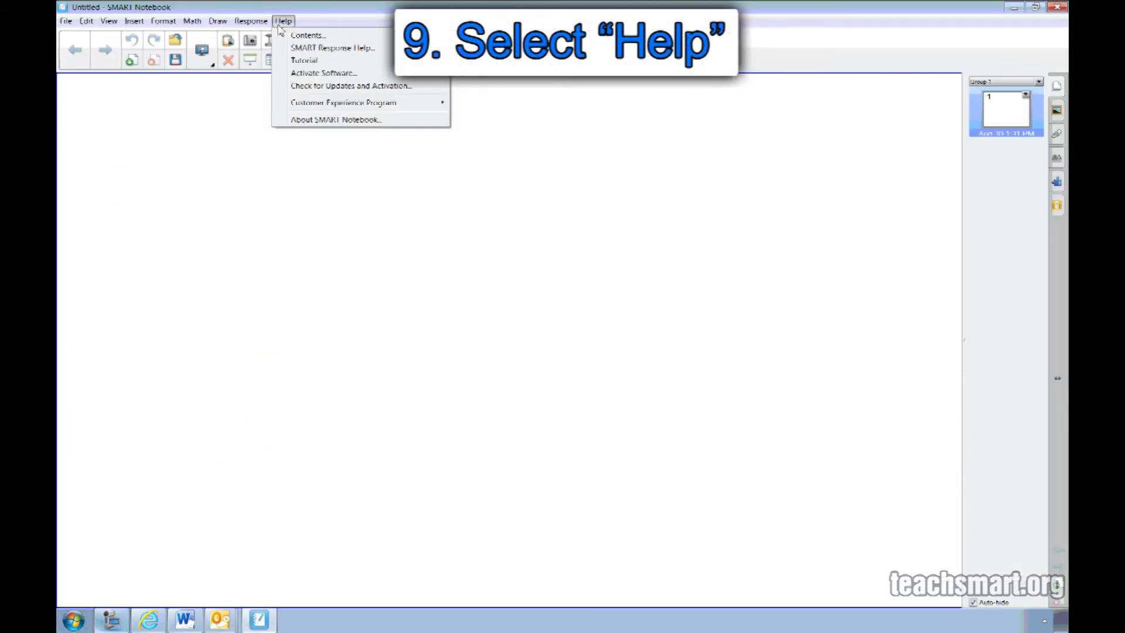
left_click(323, 72)
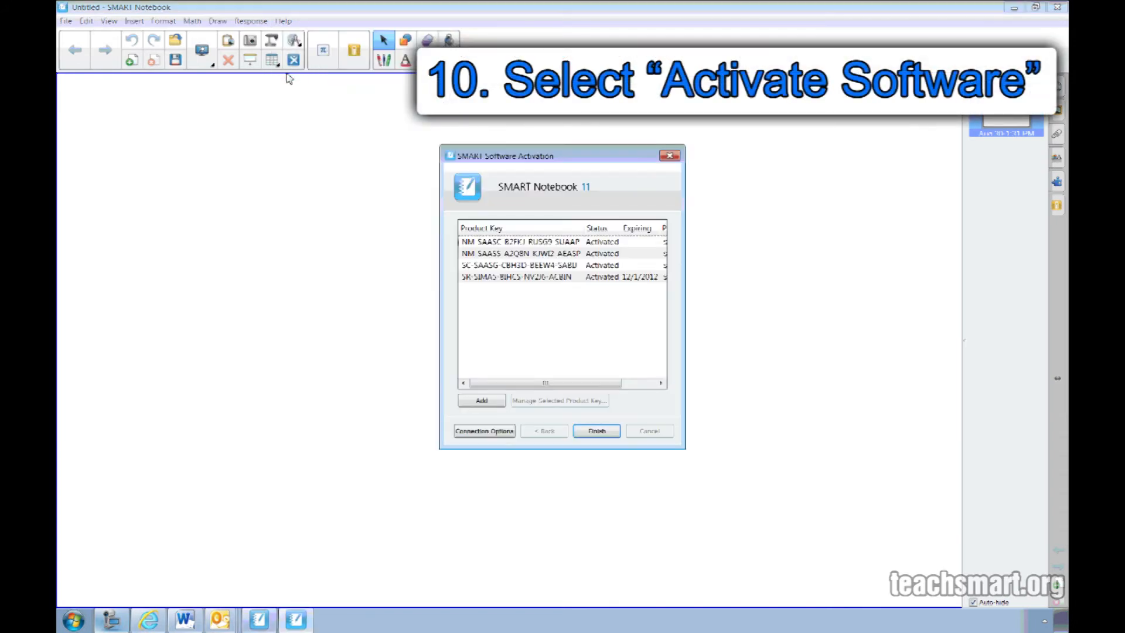
- Add the emailed Notebook product key to the activation list and accept the license agreement
left_click(479, 400)
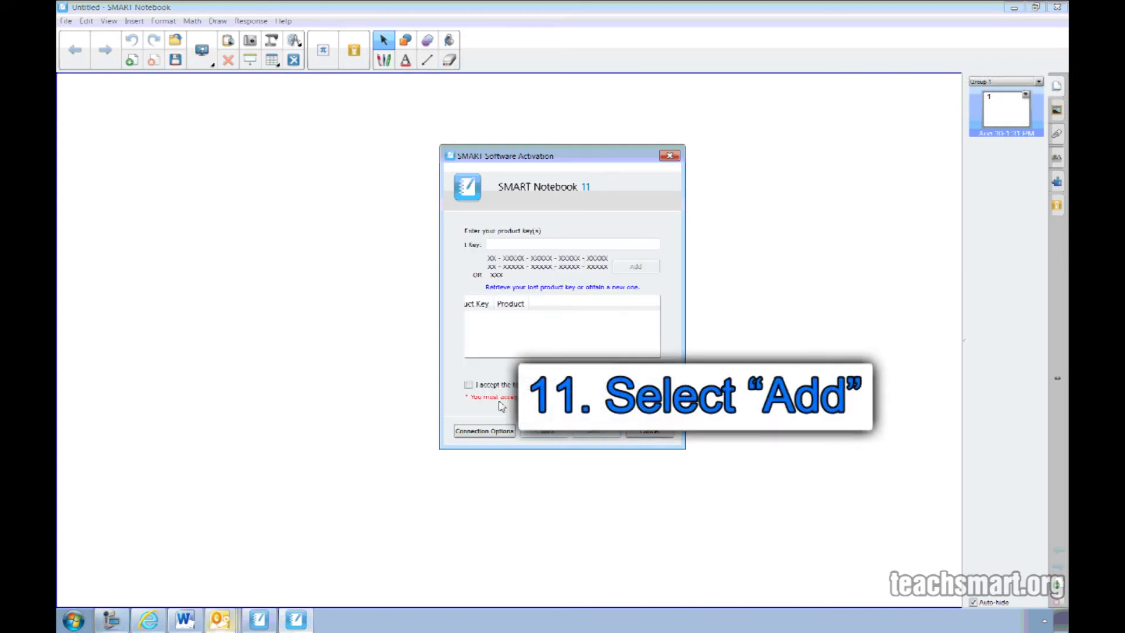
left_click(571, 244)
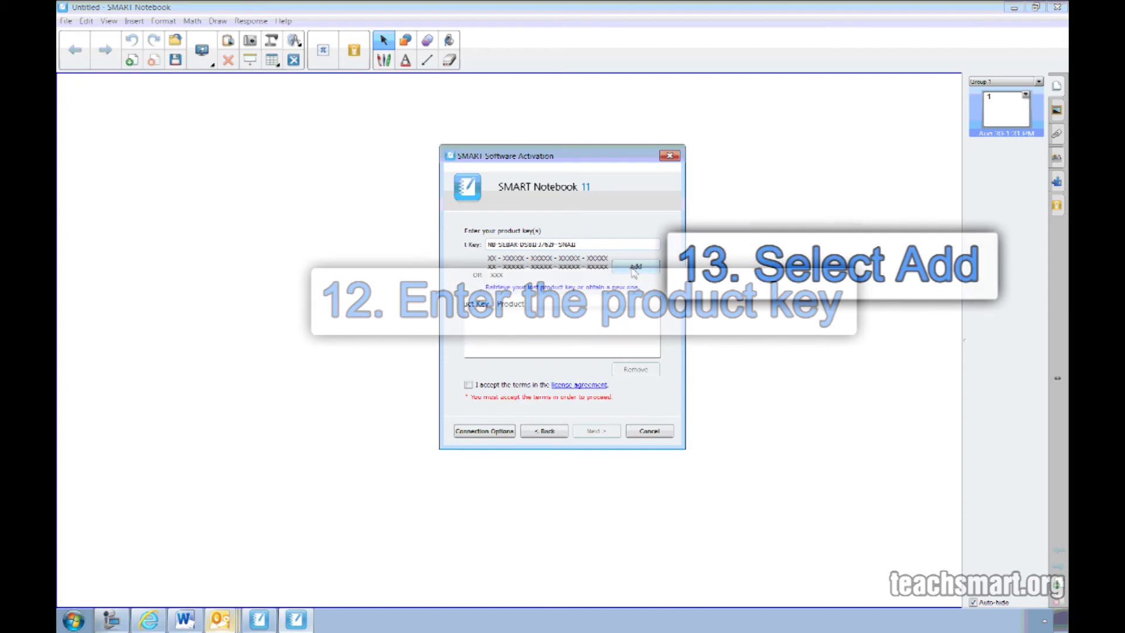
left_click(634, 266)
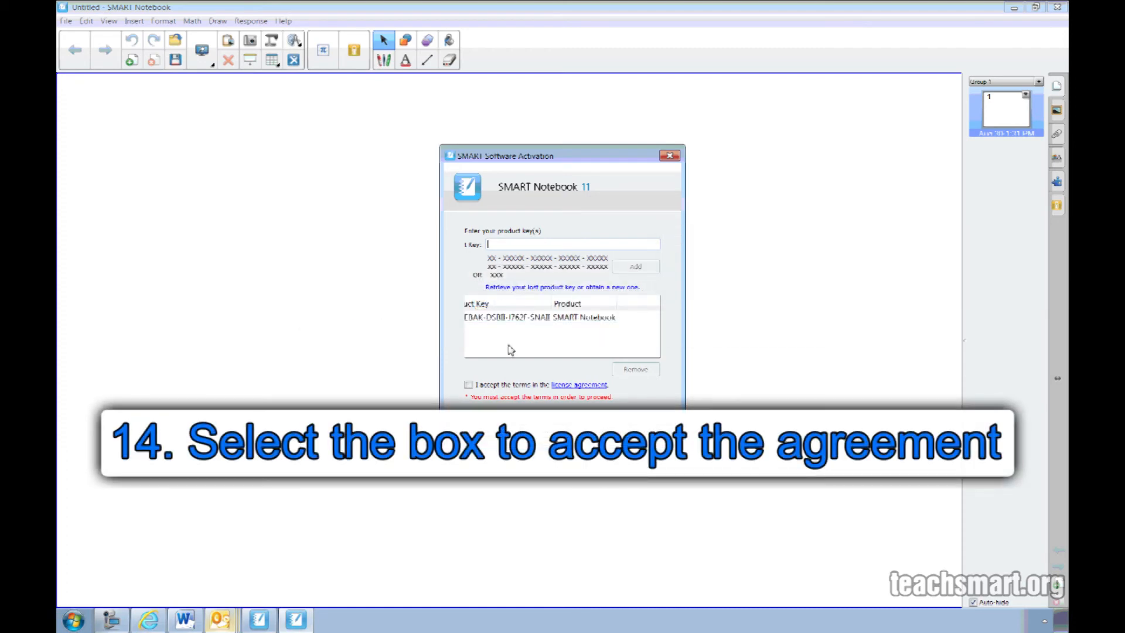
left_click(469, 384)
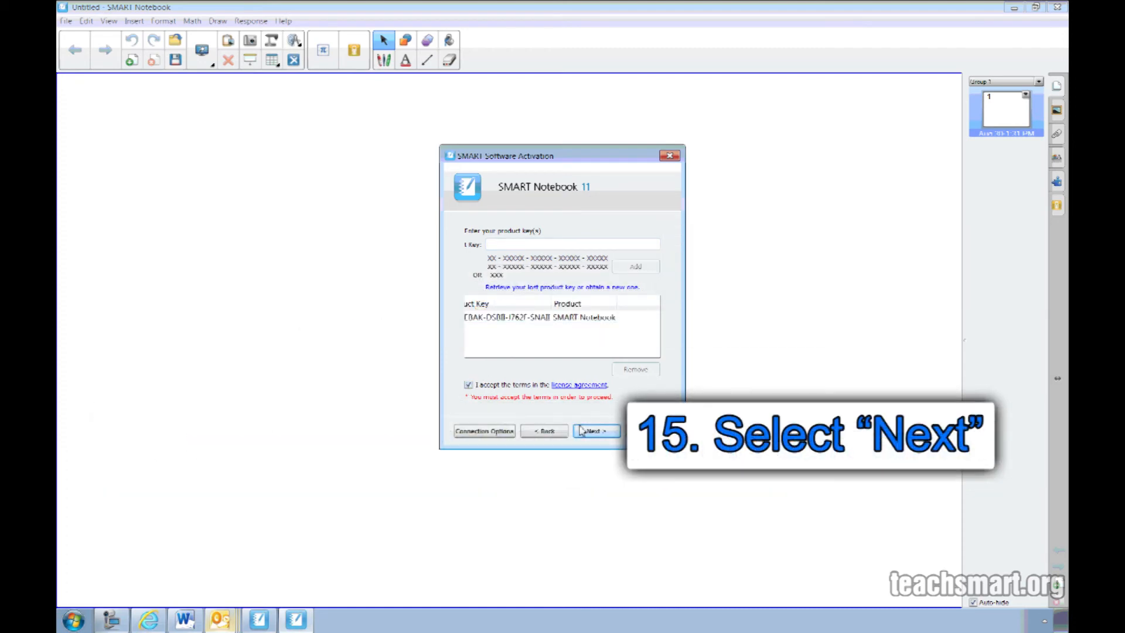